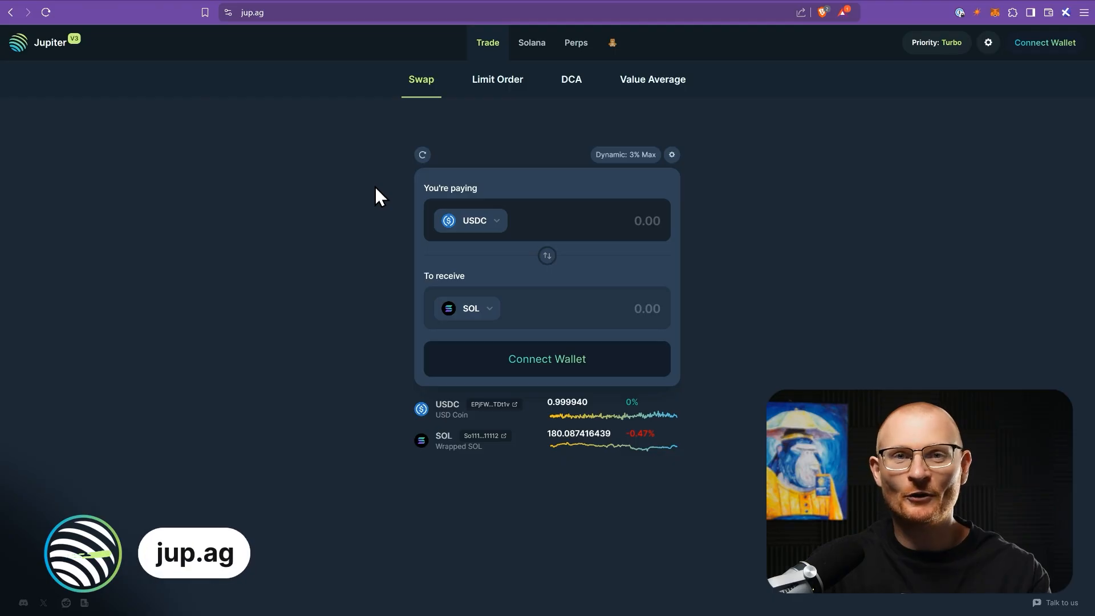
mouse_move(527, 127)
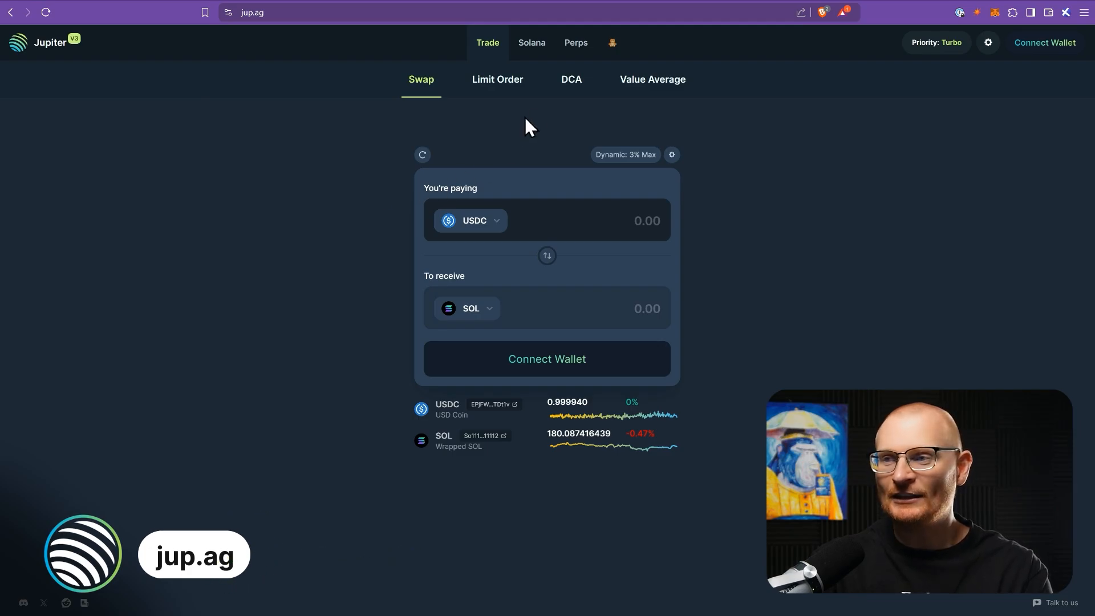
- Switch from the Swap page to the SOL-PERP perpetual trading page
left_click(575, 42)
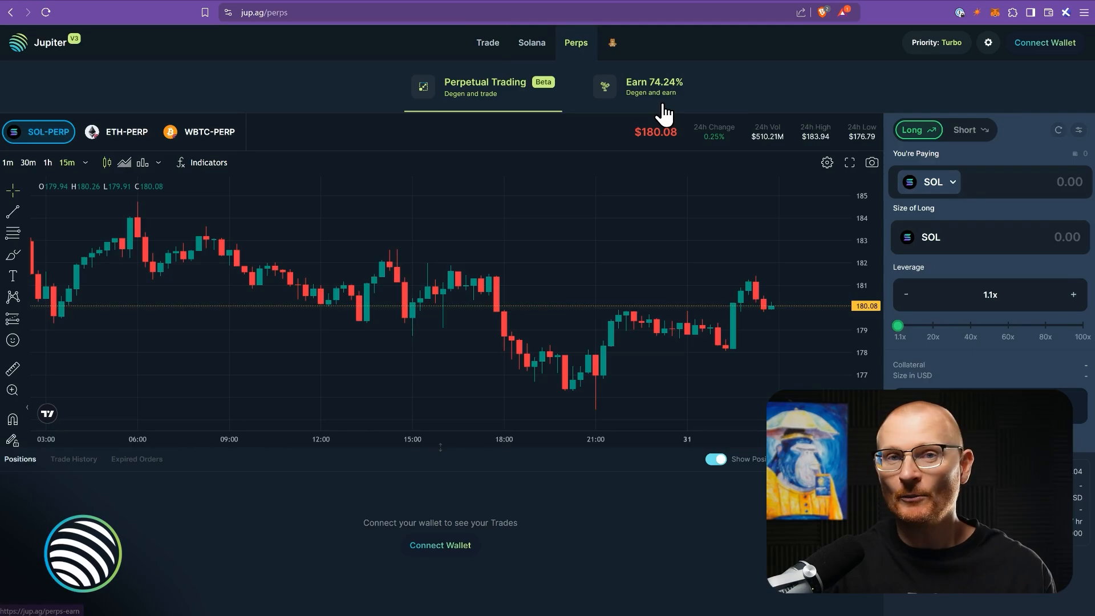
mouse_move(631, 112)
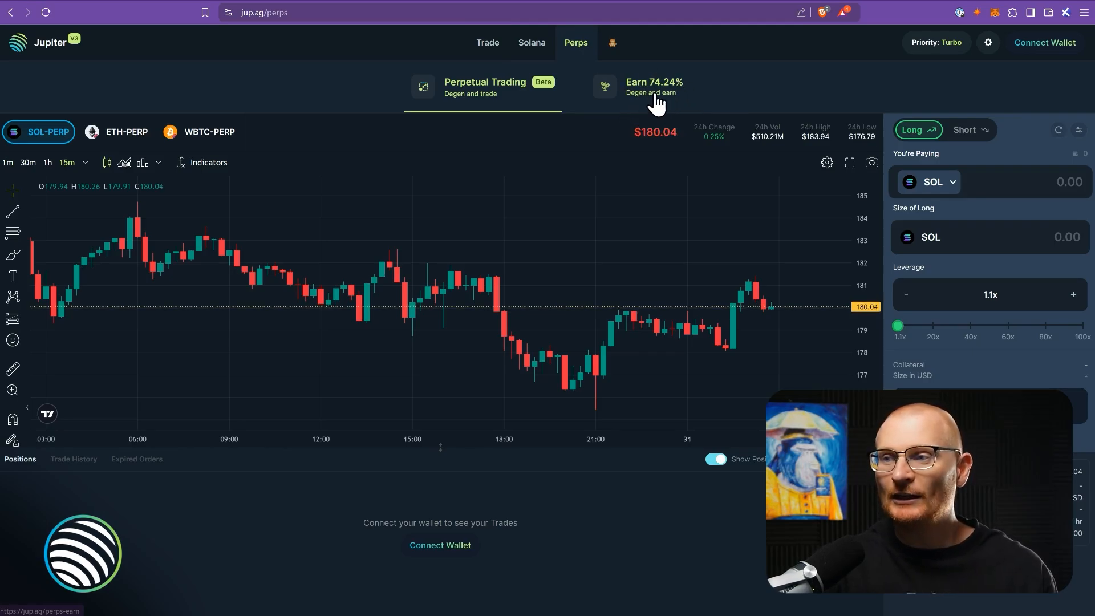
- Go from the Perps page to the JLP Pool earn page with its 74.24% APY
left_click(637, 87)
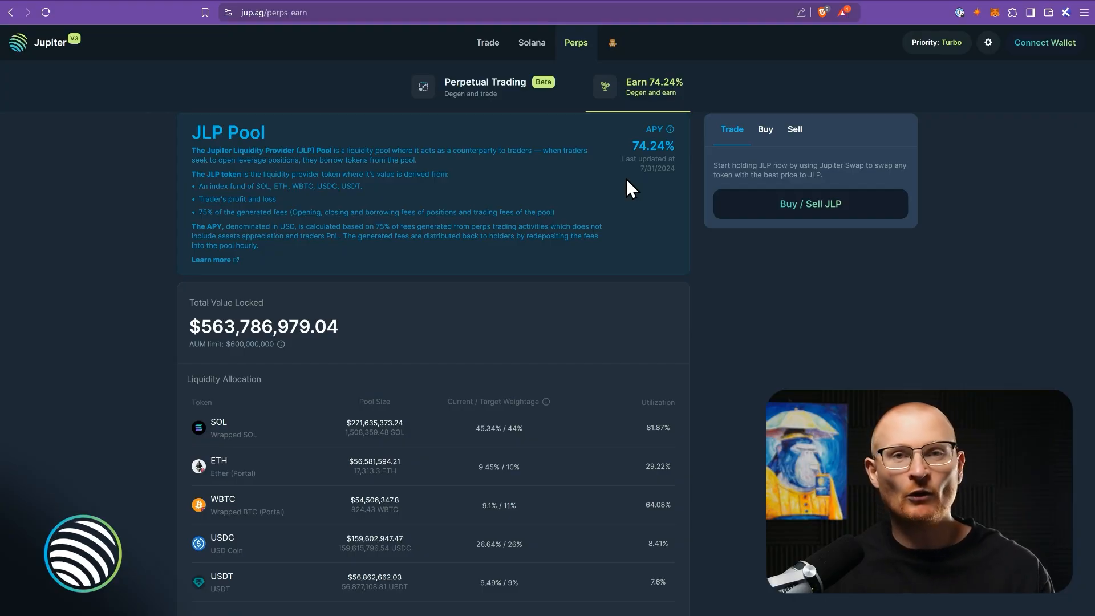
mouse_move(620, 190)
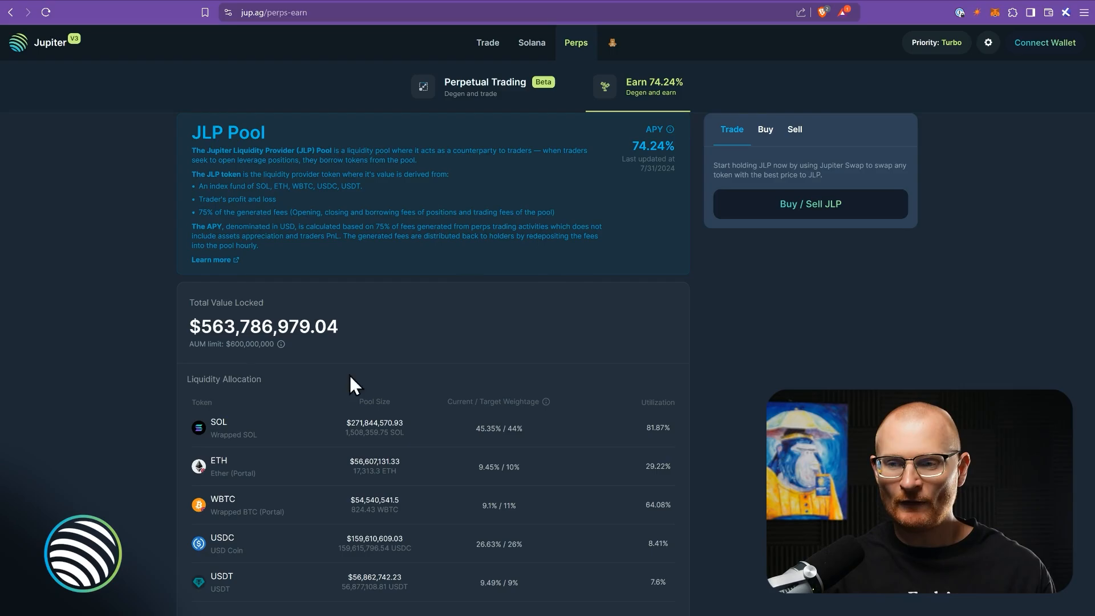
mouse_move(399, 339)
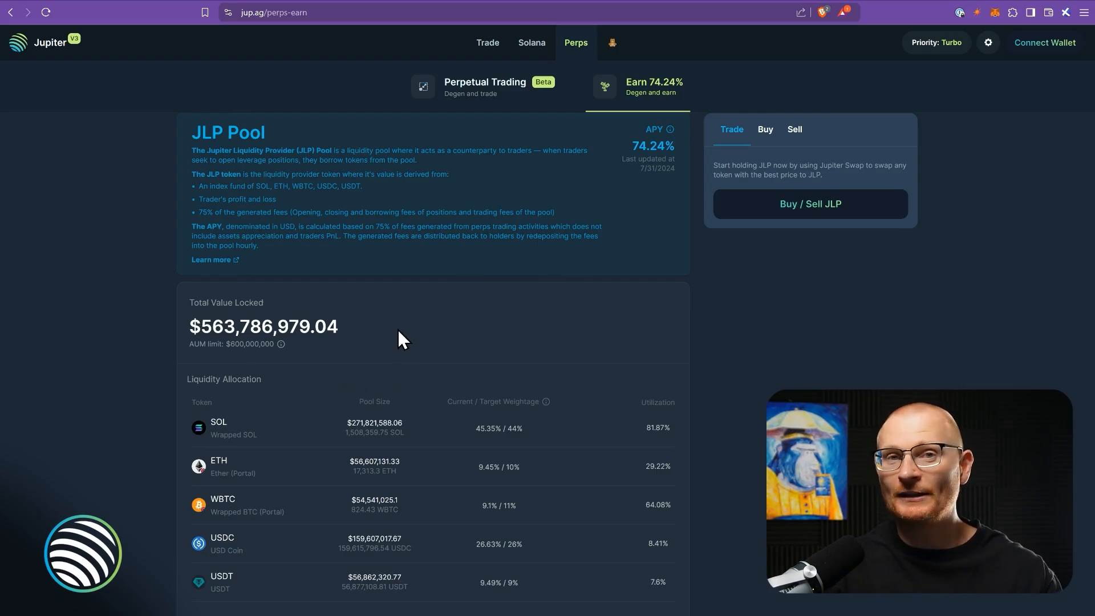
- On coingecko.com, find the Jupiter Perpetuals Liquidity Provider Token via 'jlp' and show its Max price history
type("coingecko.com")
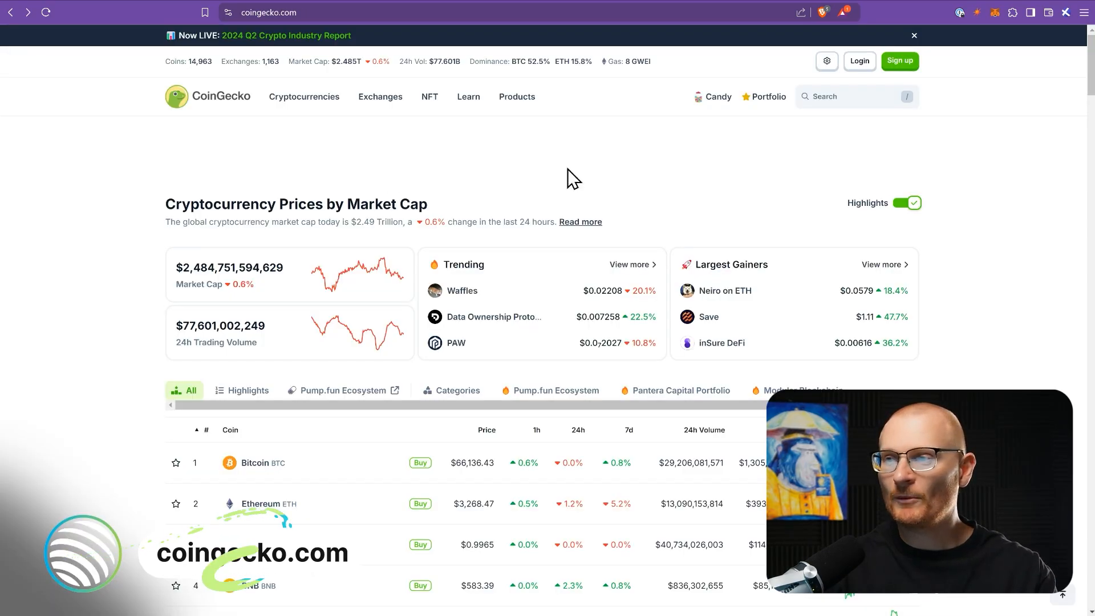
left_click(855, 96)
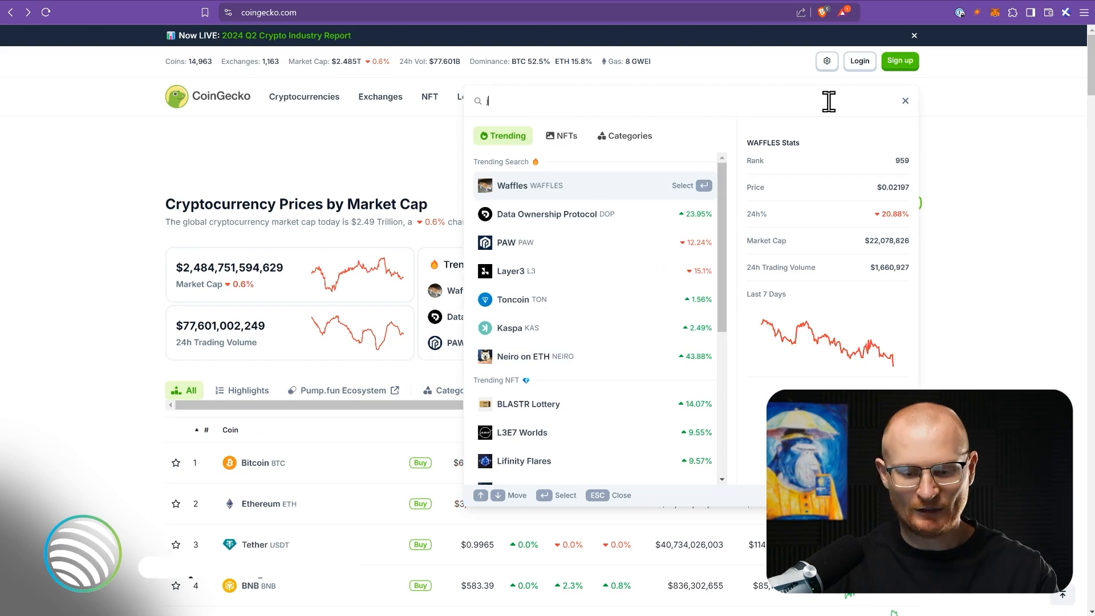
type("jlp")
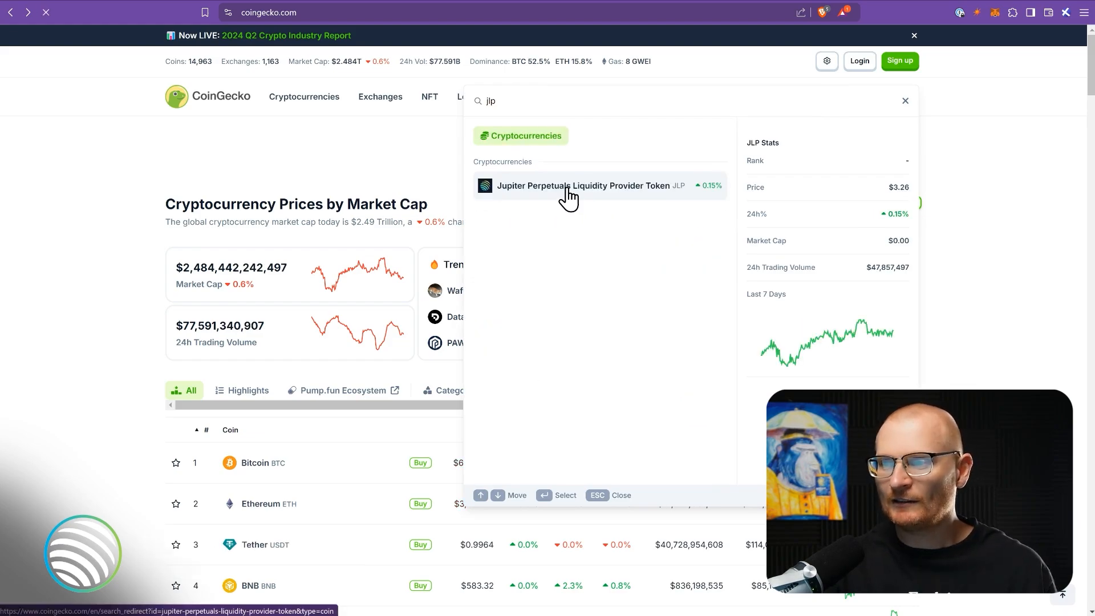
left_click(585, 185)
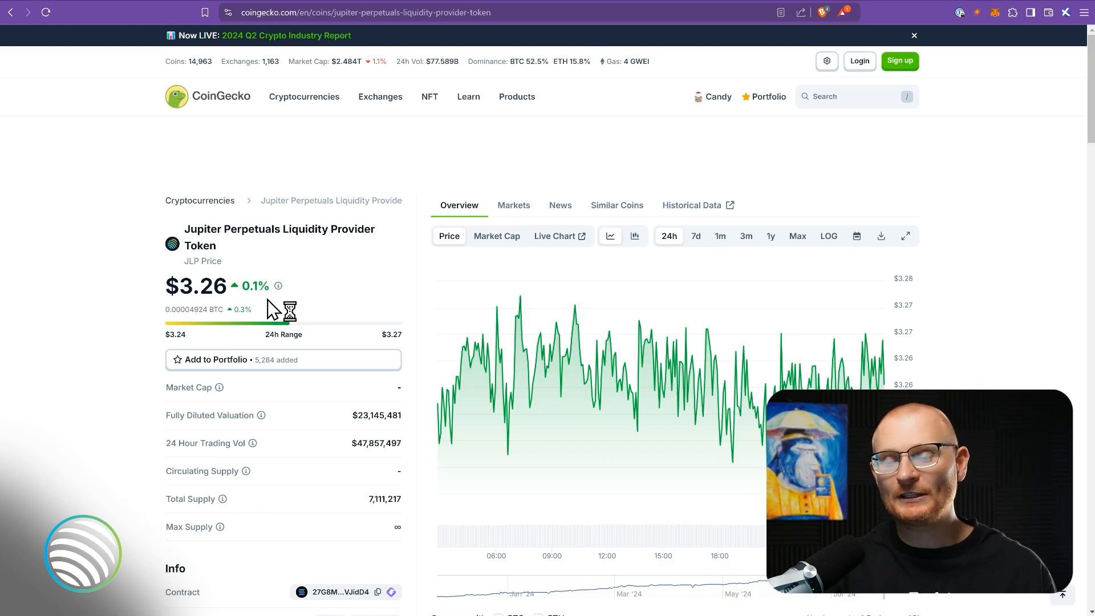
mouse_move(487, 378)
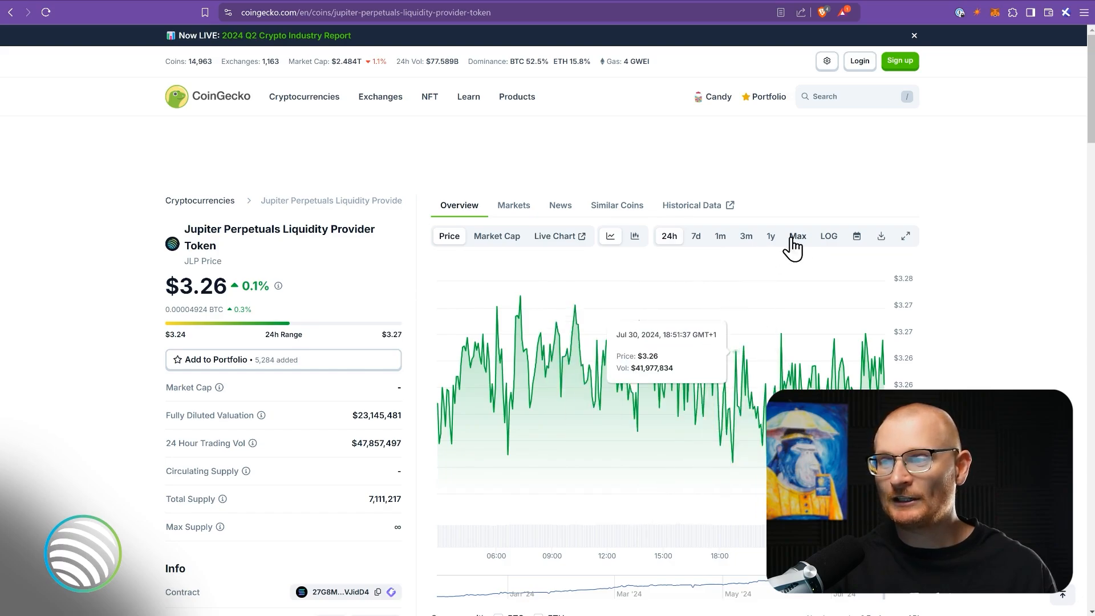
left_click(797, 236)
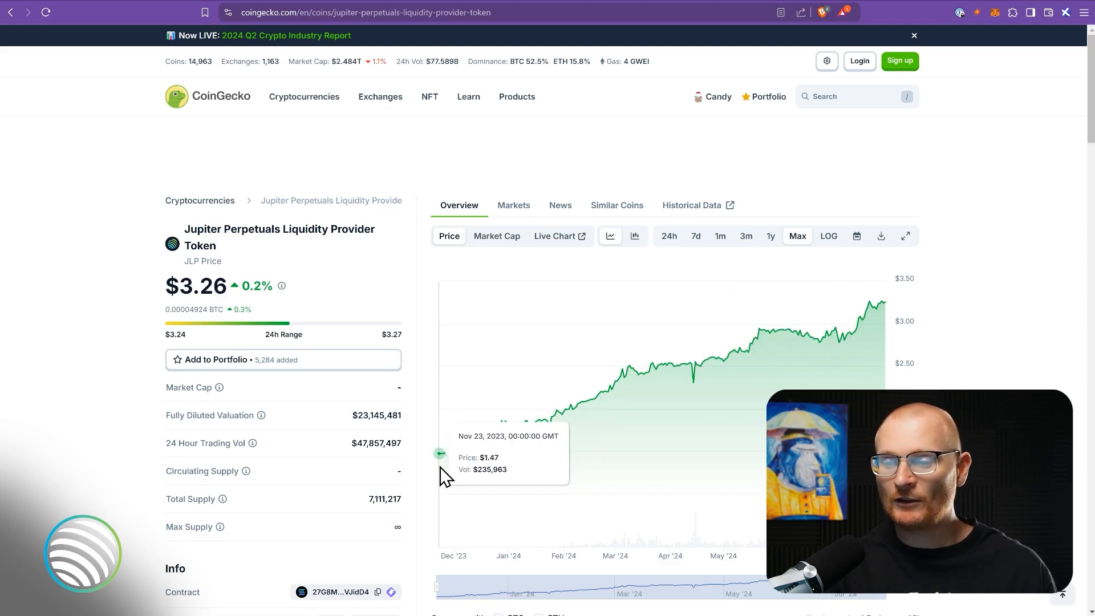
mouse_move(615, 447)
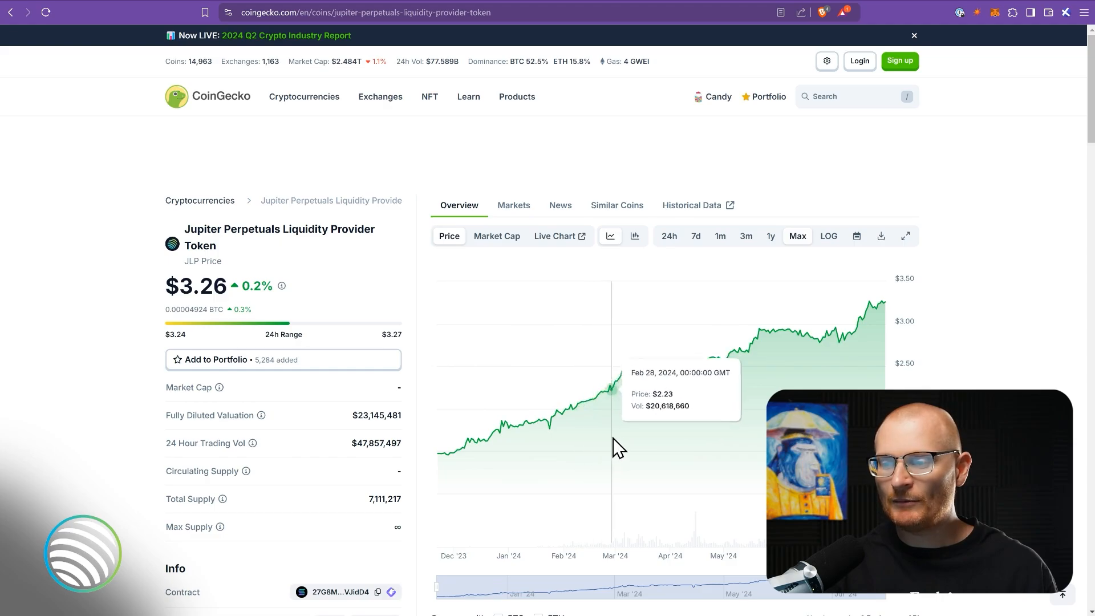
mouse_move(691, 424)
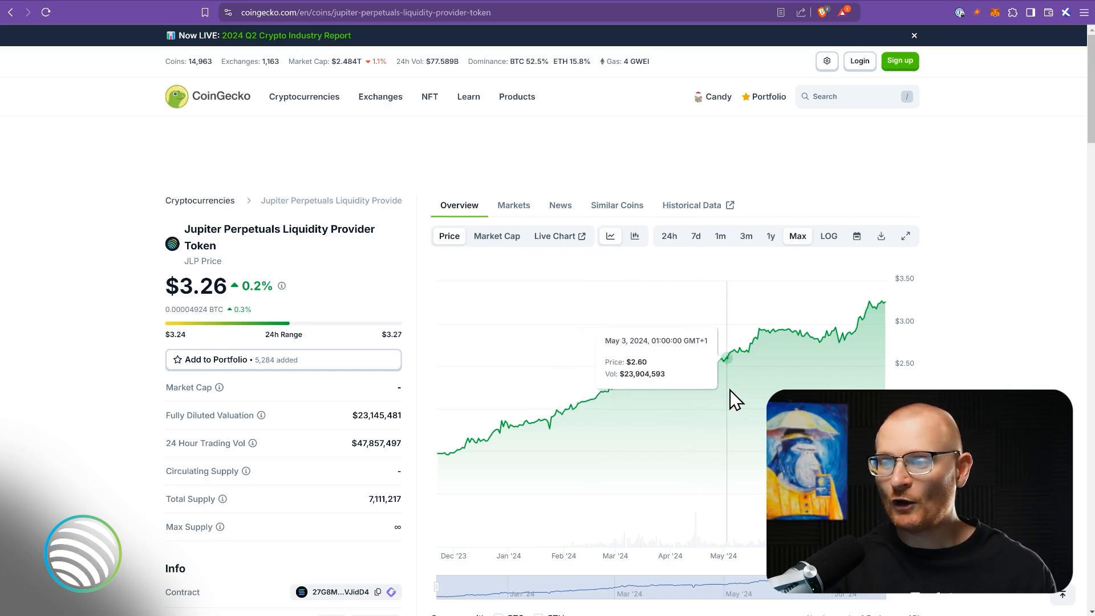
mouse_move(852, 384)
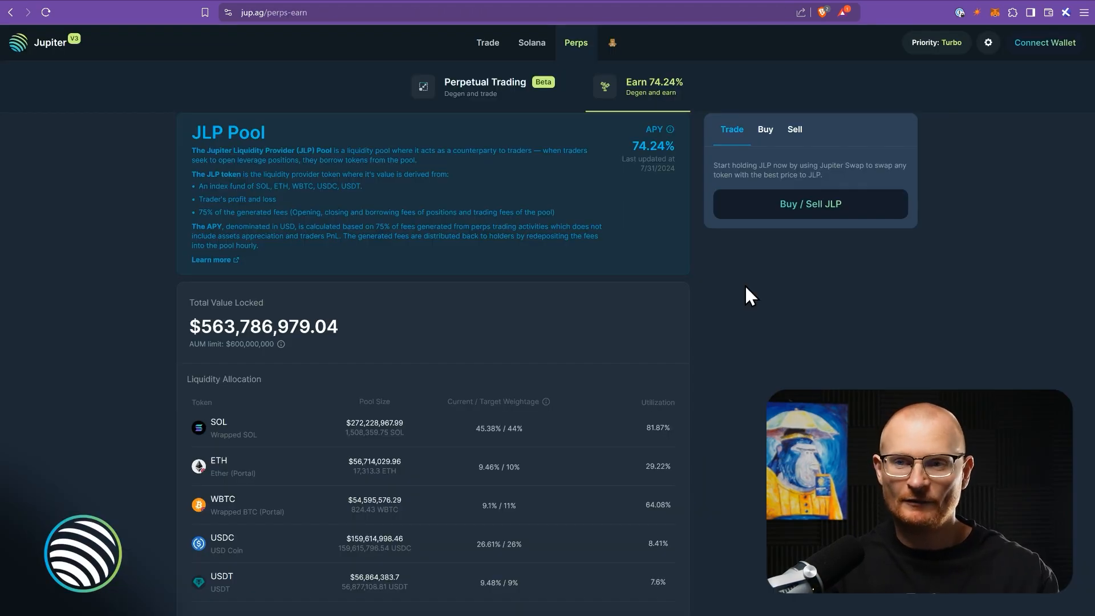
mouse_move(292, 412)
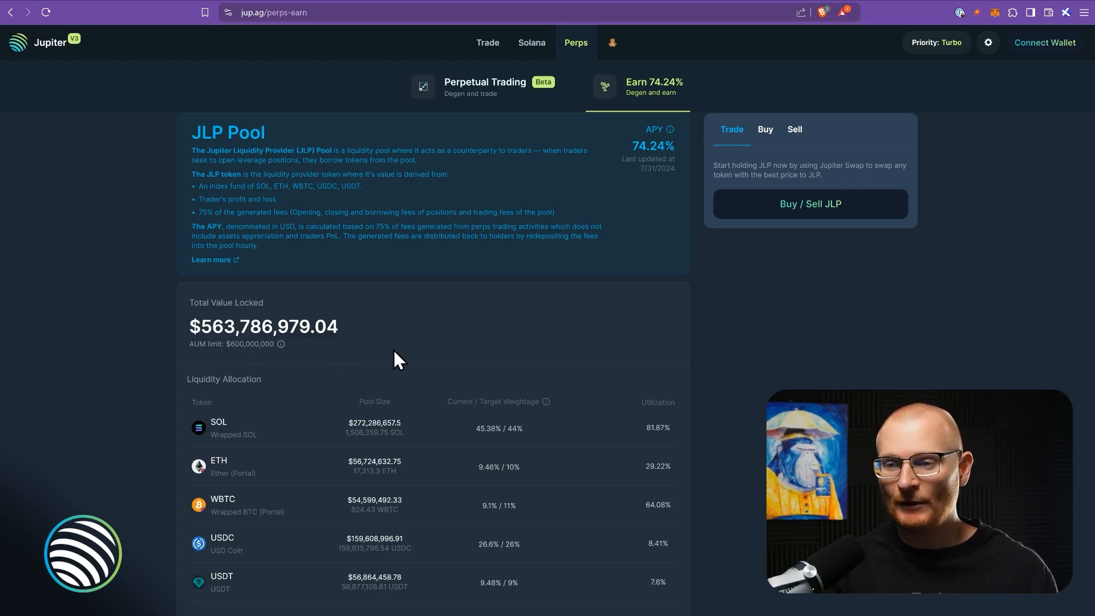
- Scroll through the JLP Pool details and the liquidity allocation table
scroll("down", 3)
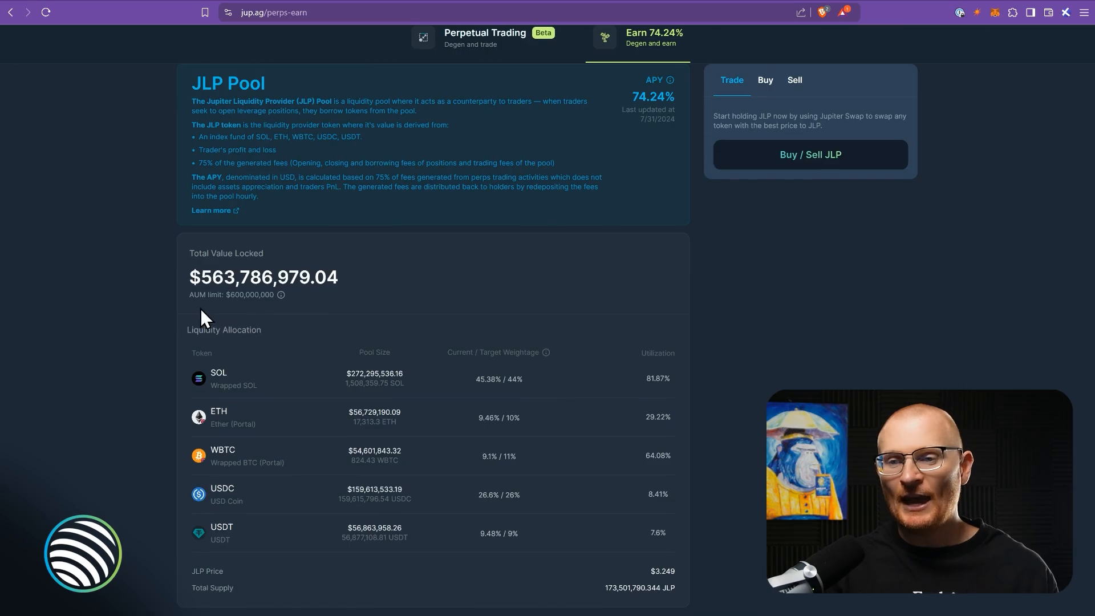
mouse_move(292, 325)
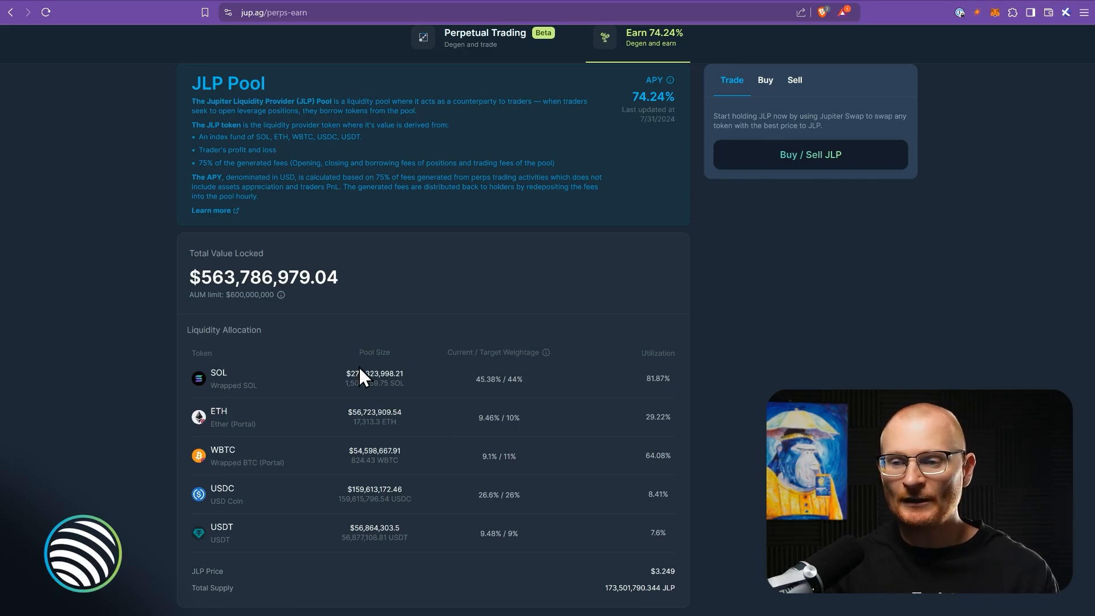
mouse_move(545, 388)
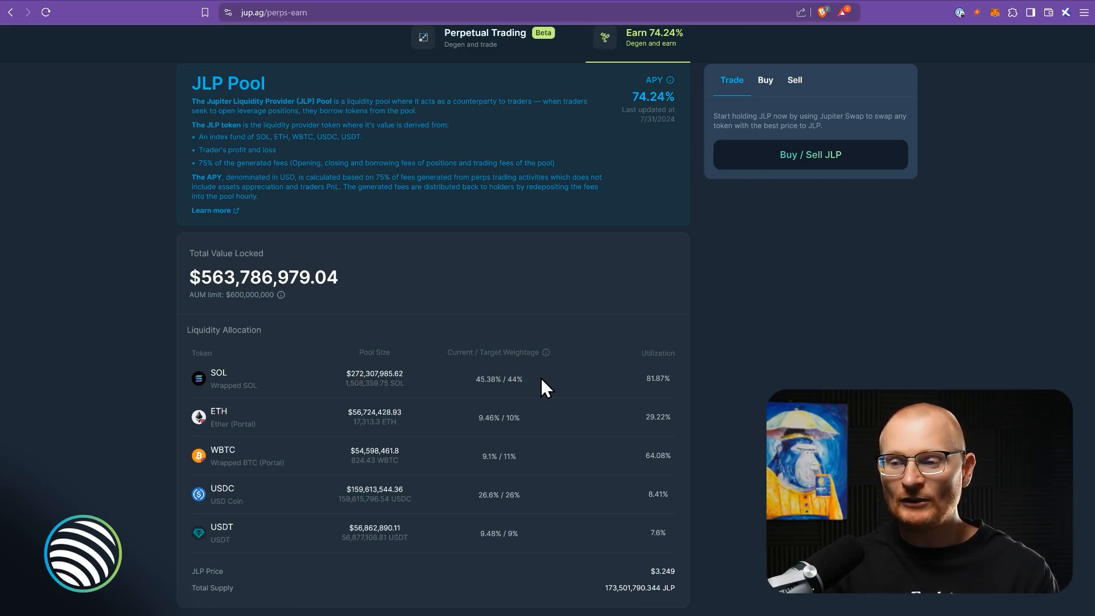
mouse_move(533, 391)
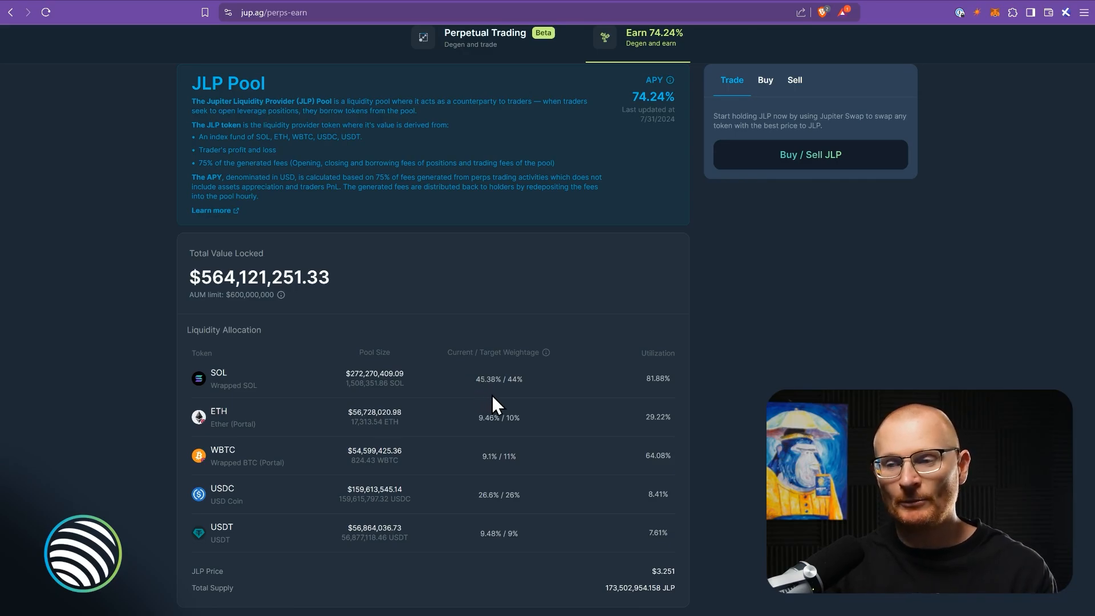
mouse_move(681, 398)
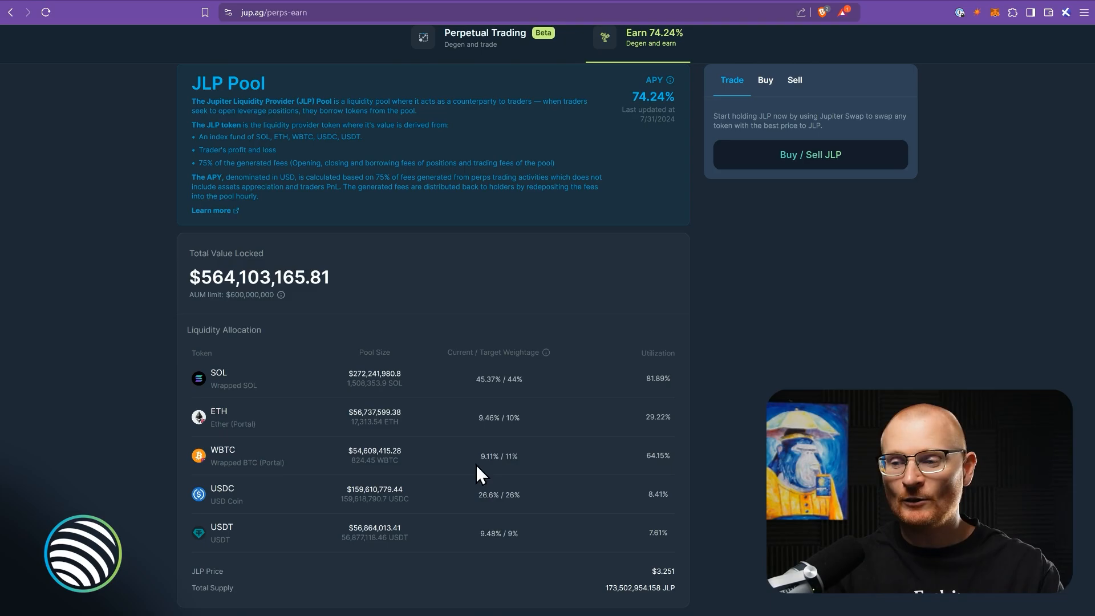
mouse_move(551, 442)
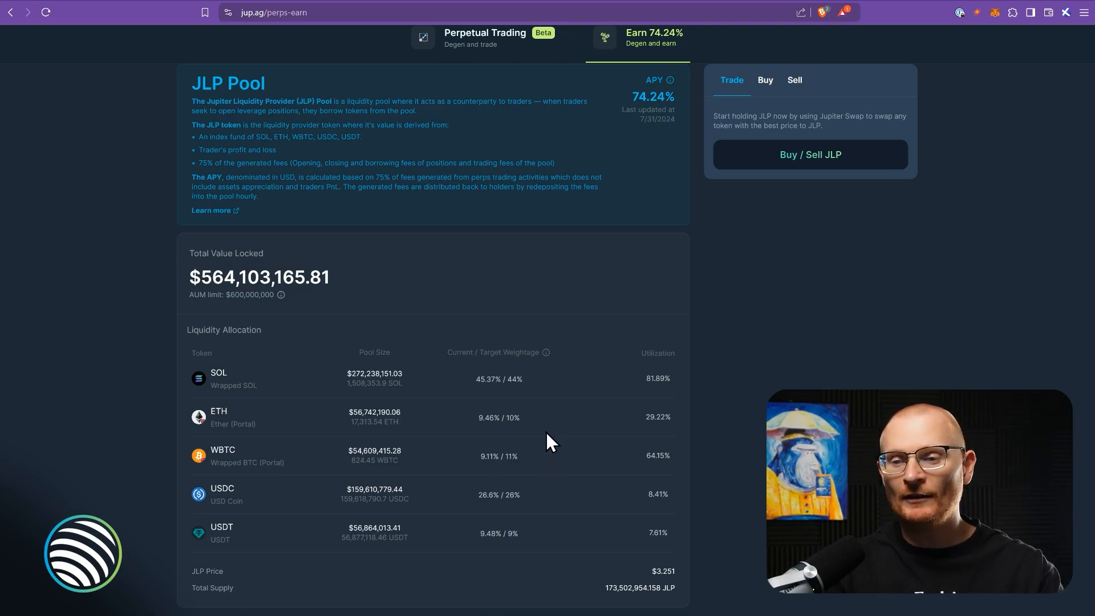
mouse_move(543, 406)
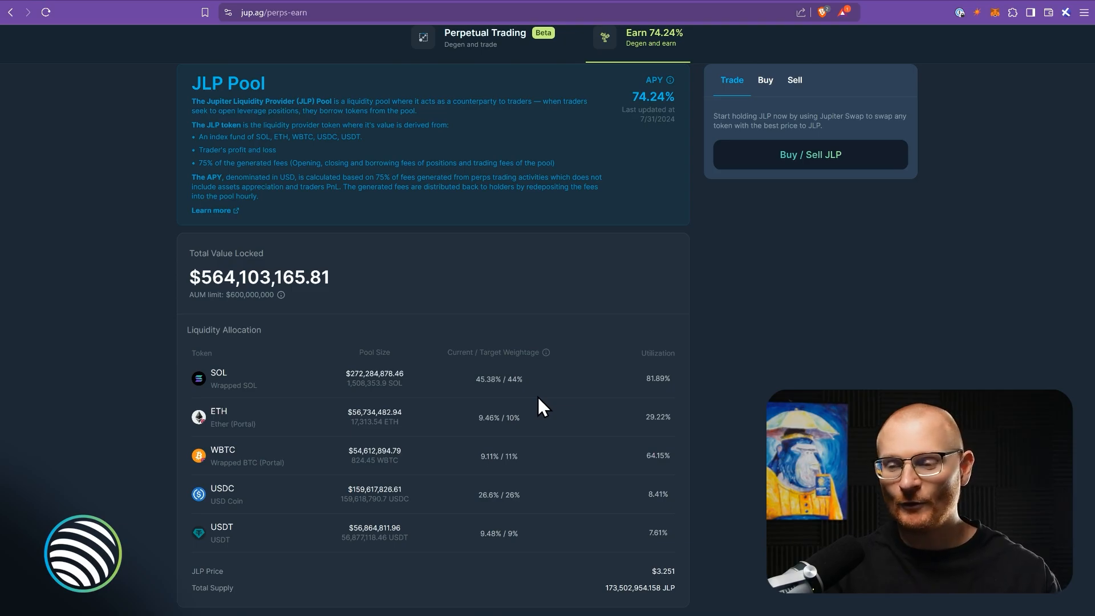
mouse_move(466, 429)
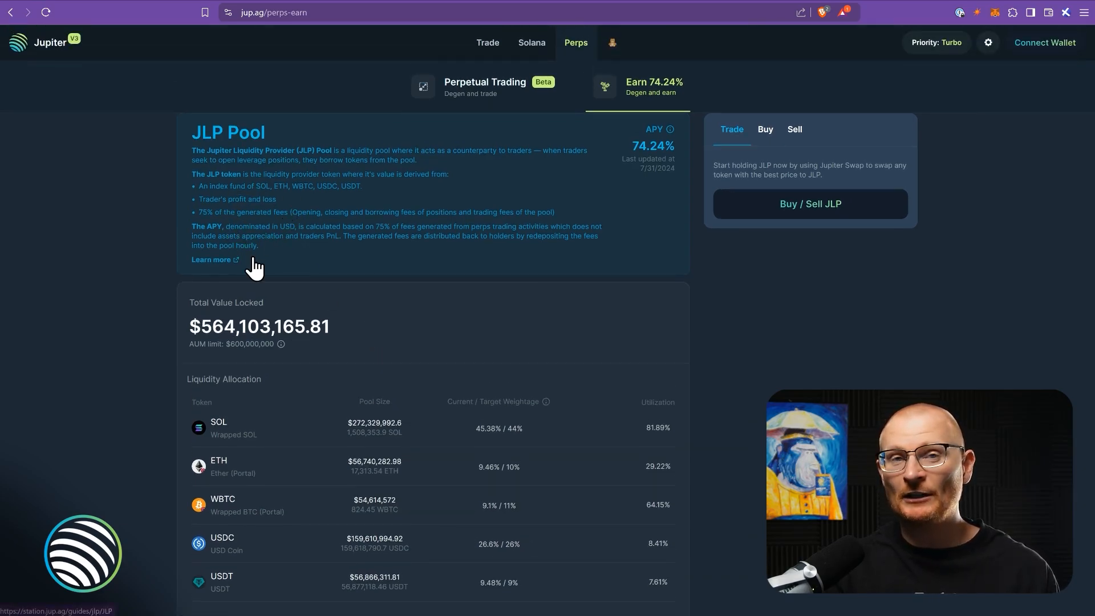
mouse_move(337, 301)
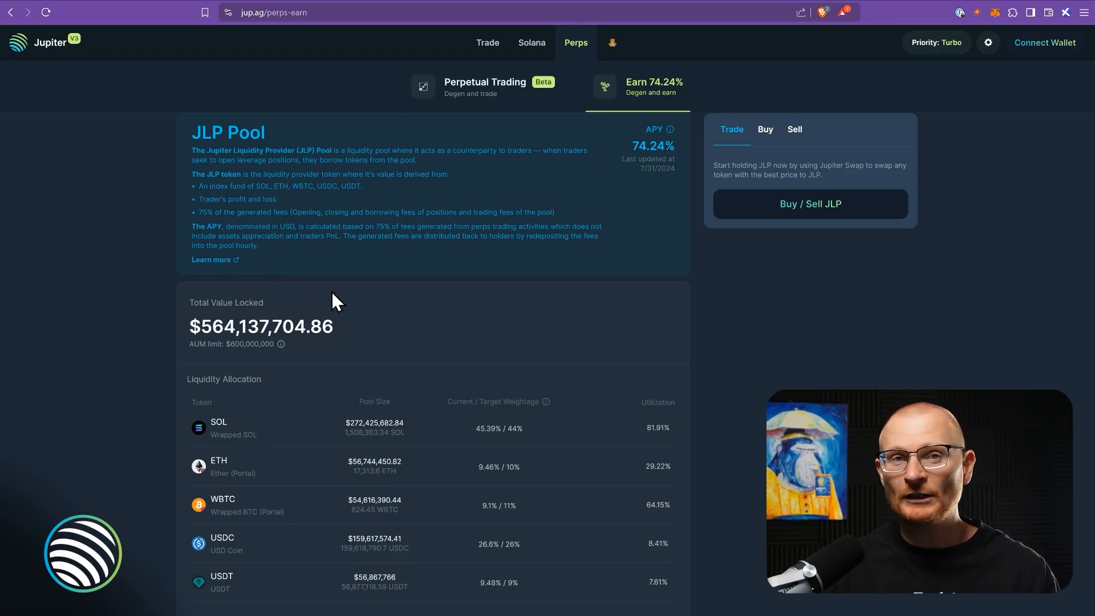
scroll("down", 3)
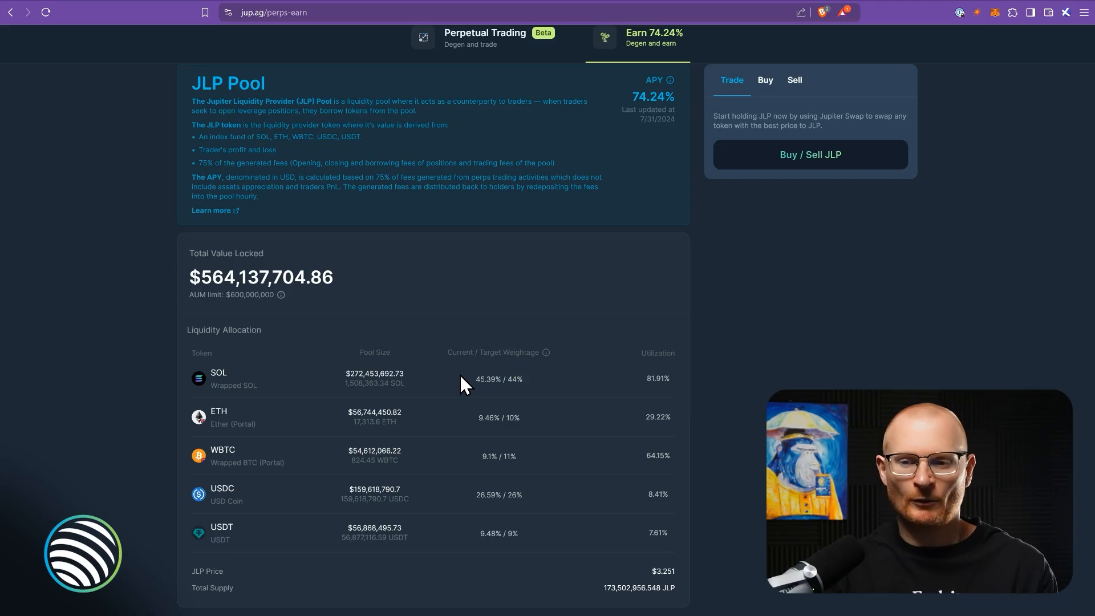
mouse_move(289, 391)
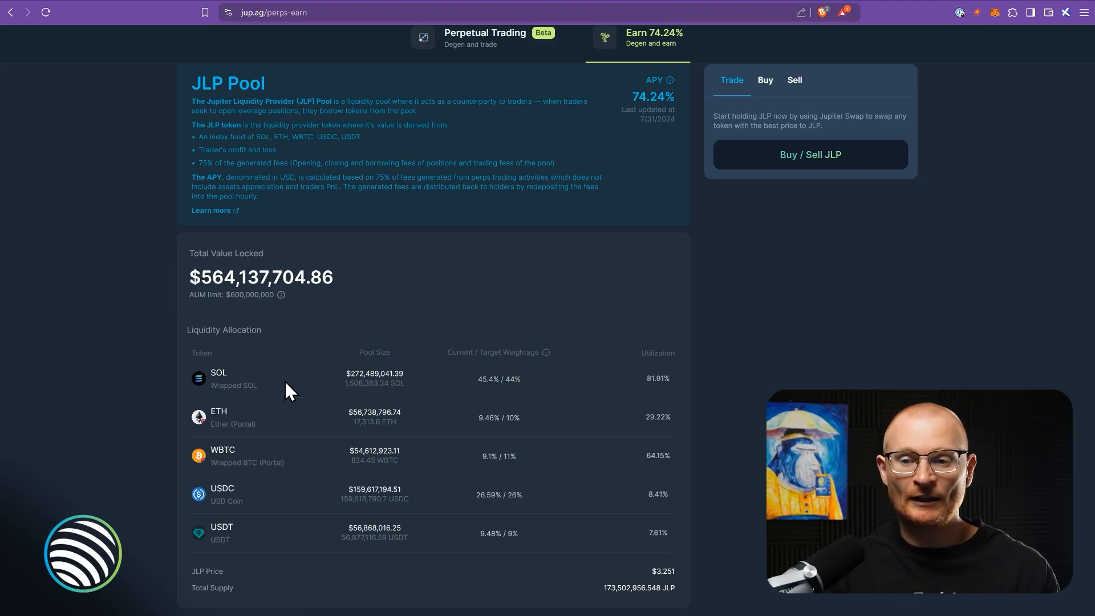
mouse_move(329, 454)
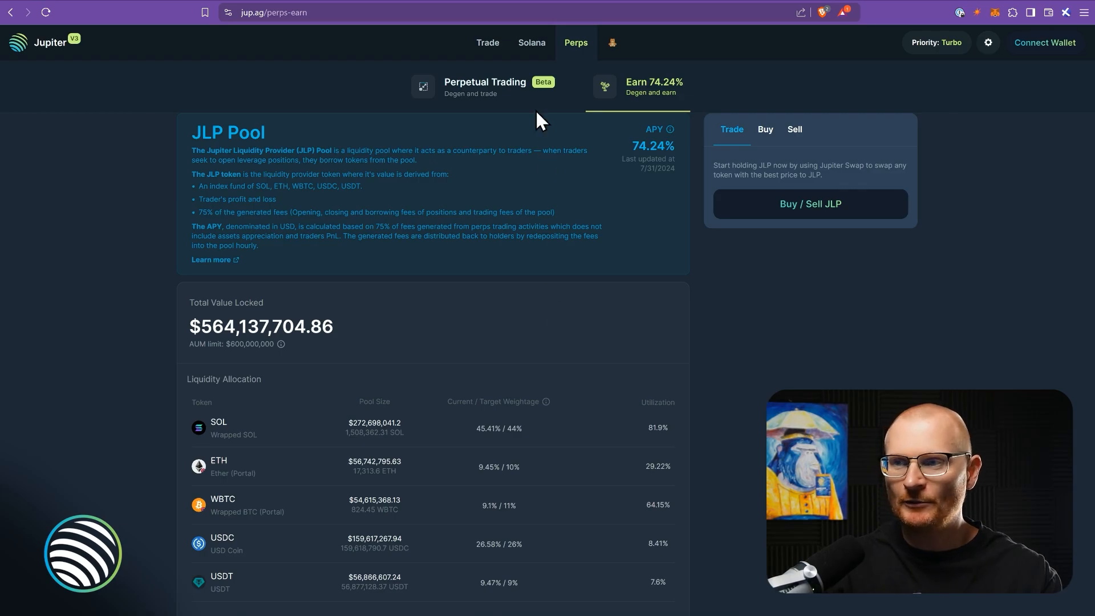
- On the Trade page with wallet connected, swap 200 USDC for JLP and approve it in the wallet
left_click(487, 42)
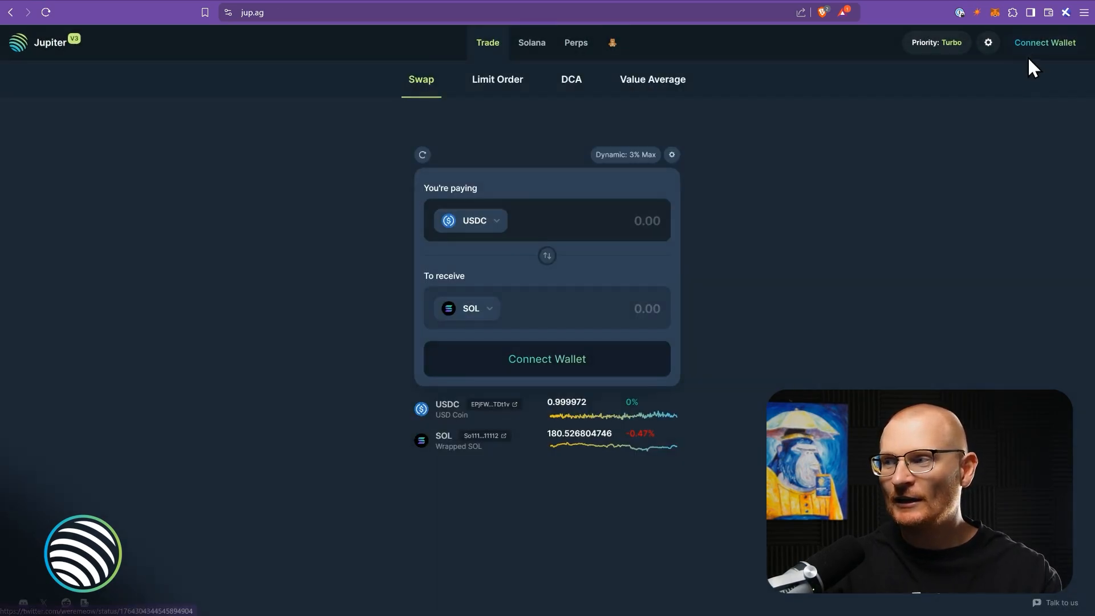
left_click(1044, 43)
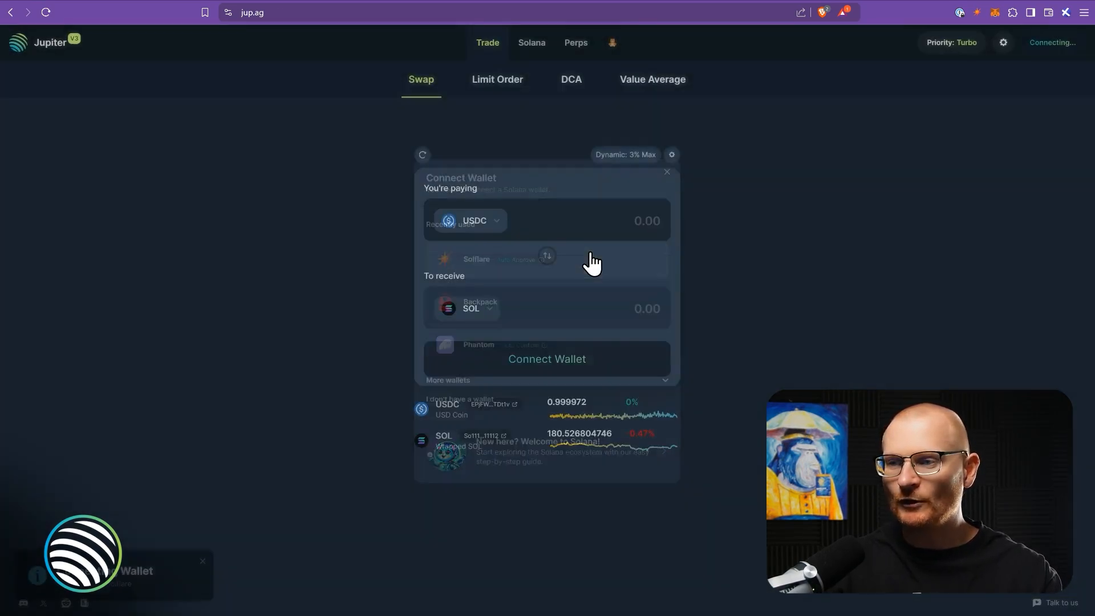
left_click(473, 220)
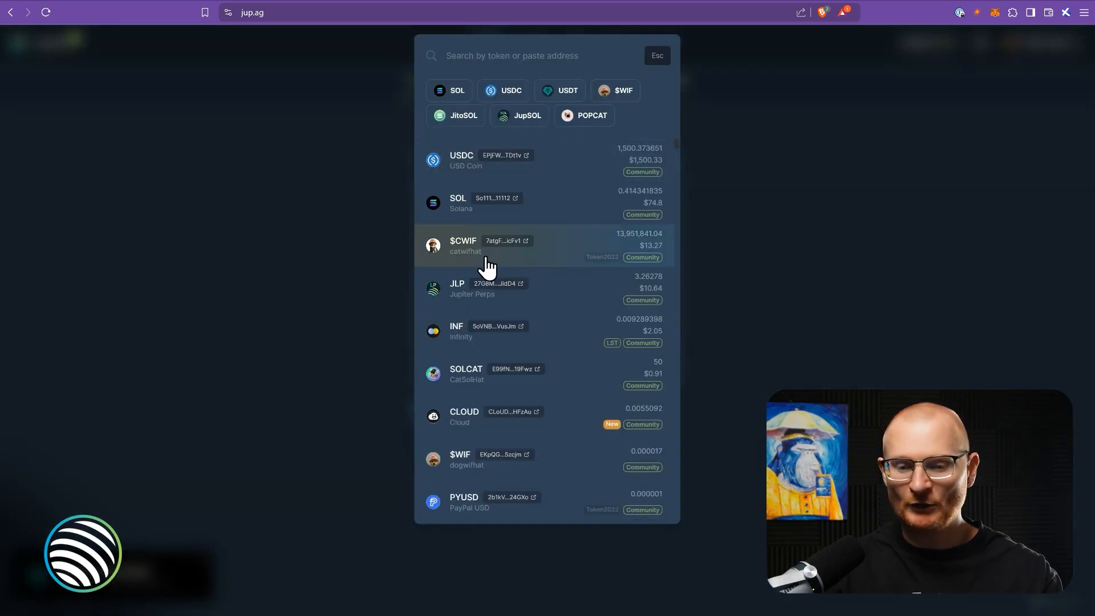
type("jlp")
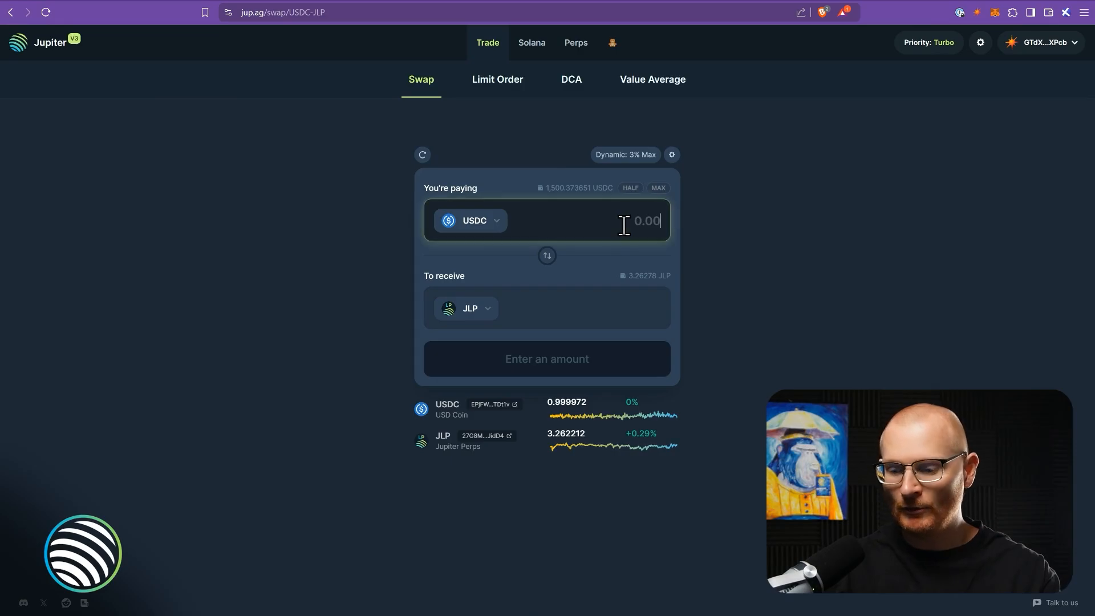
type("200")
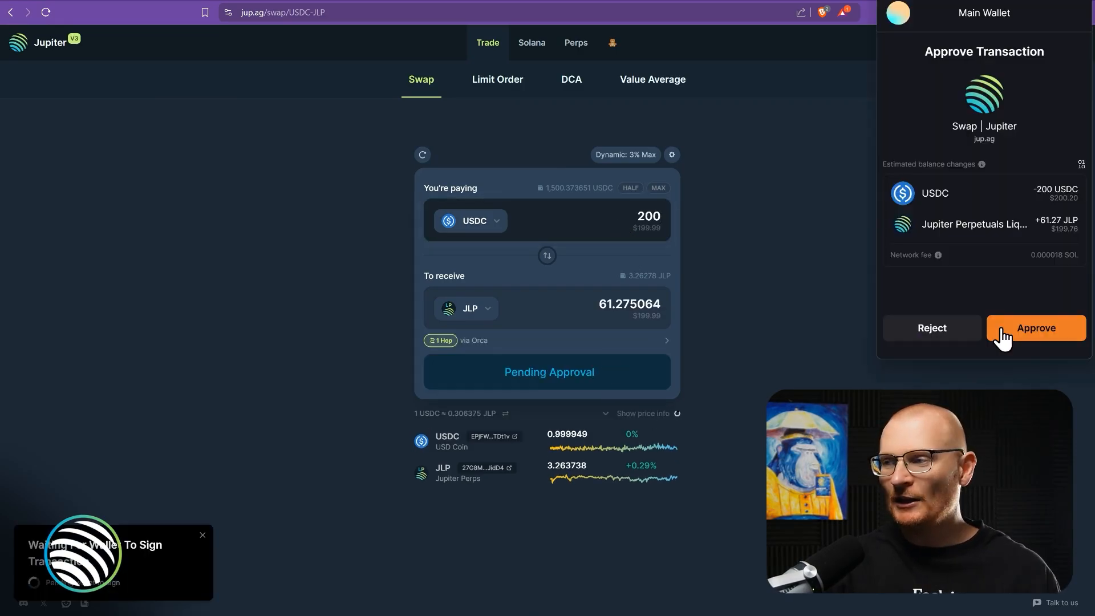
left_click(1035, 328)
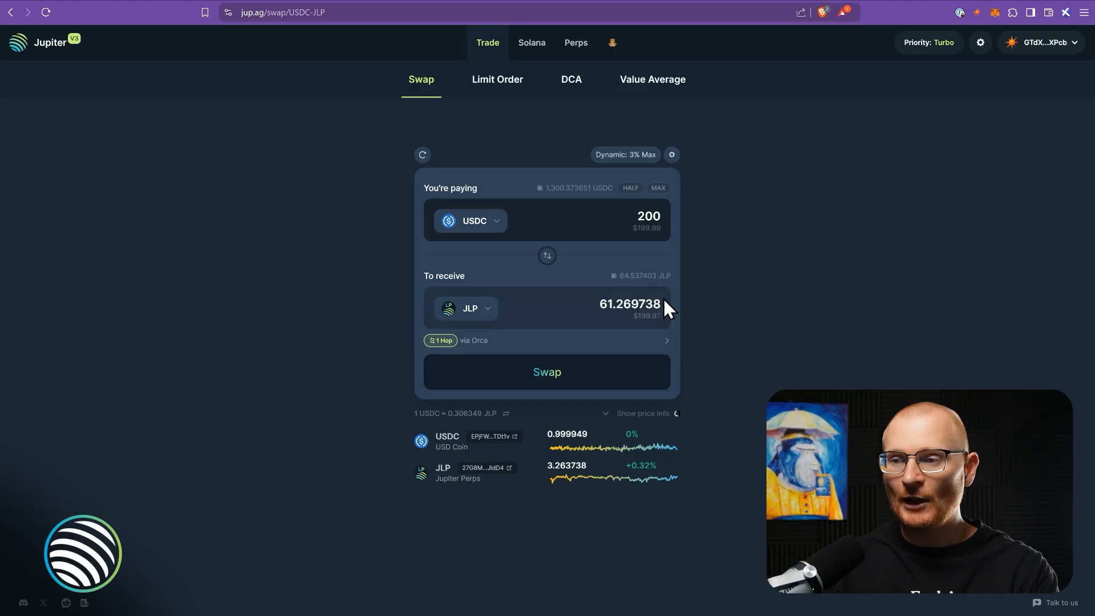
mouse_move(671, 339)
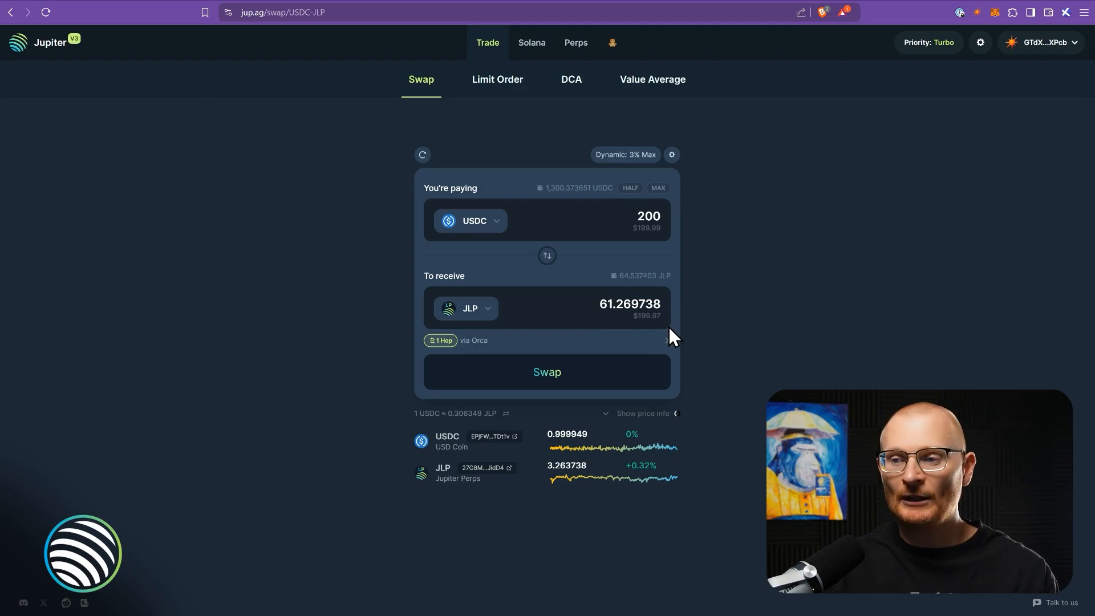
left_click(575, 42)
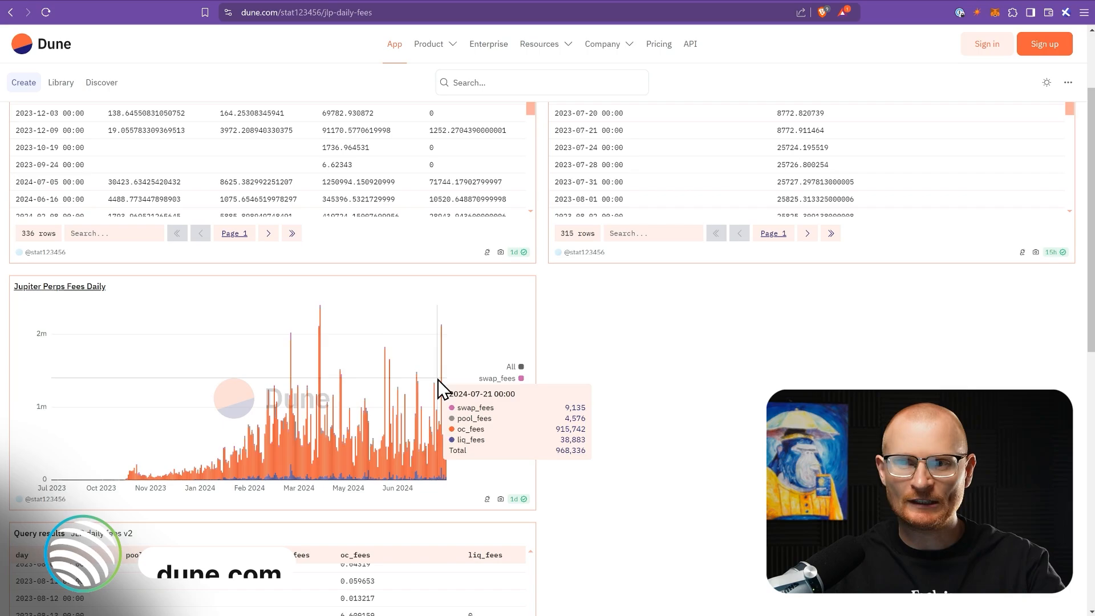
mouse_move(446, 469)
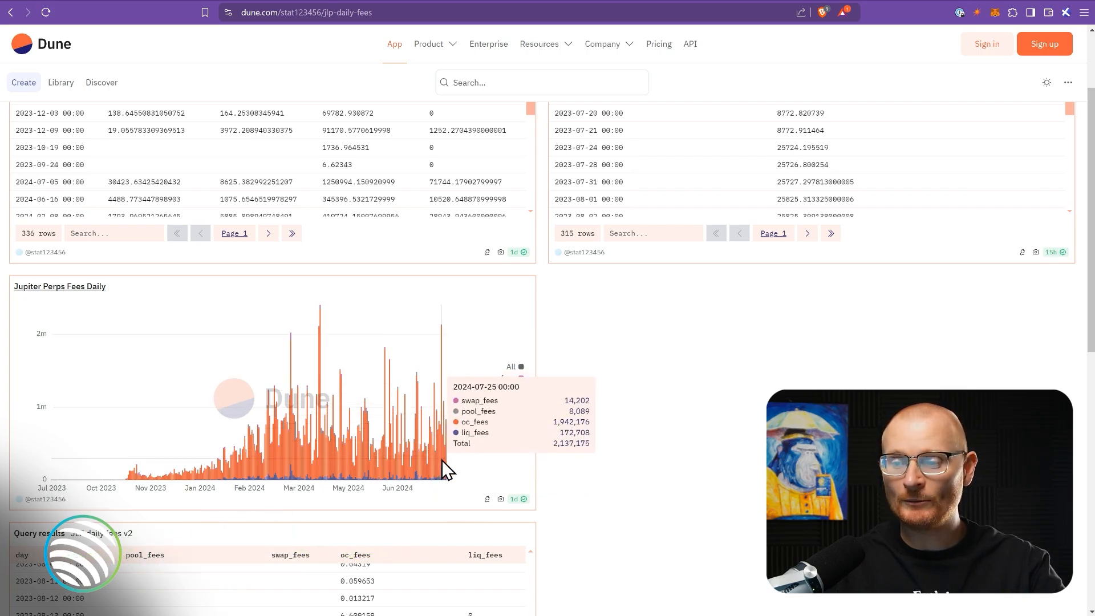
mouse_move(419, 468)
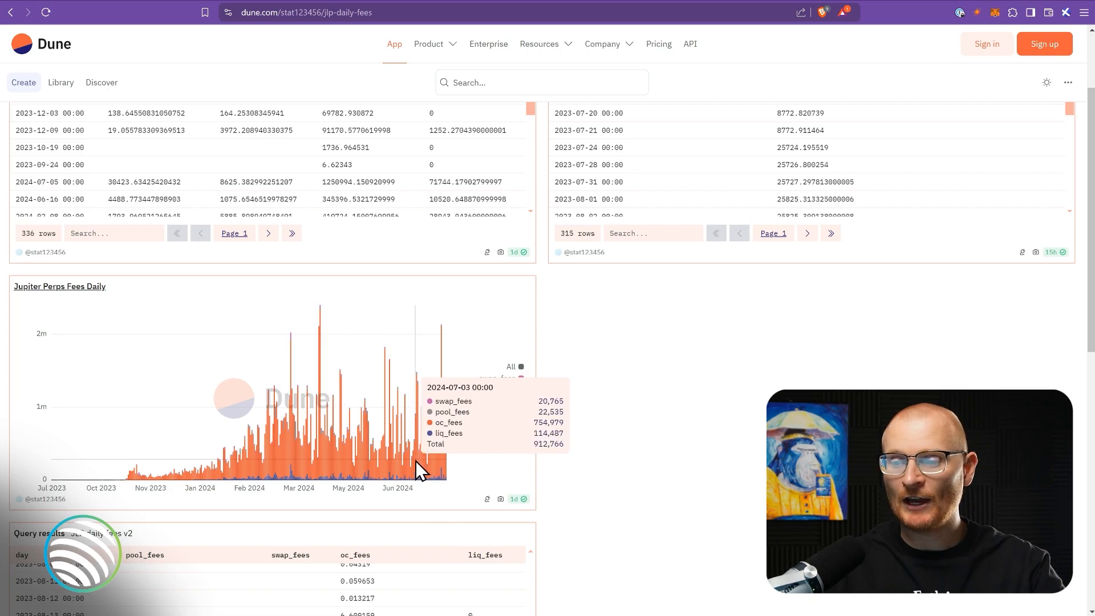
mouse_move(322, 412)
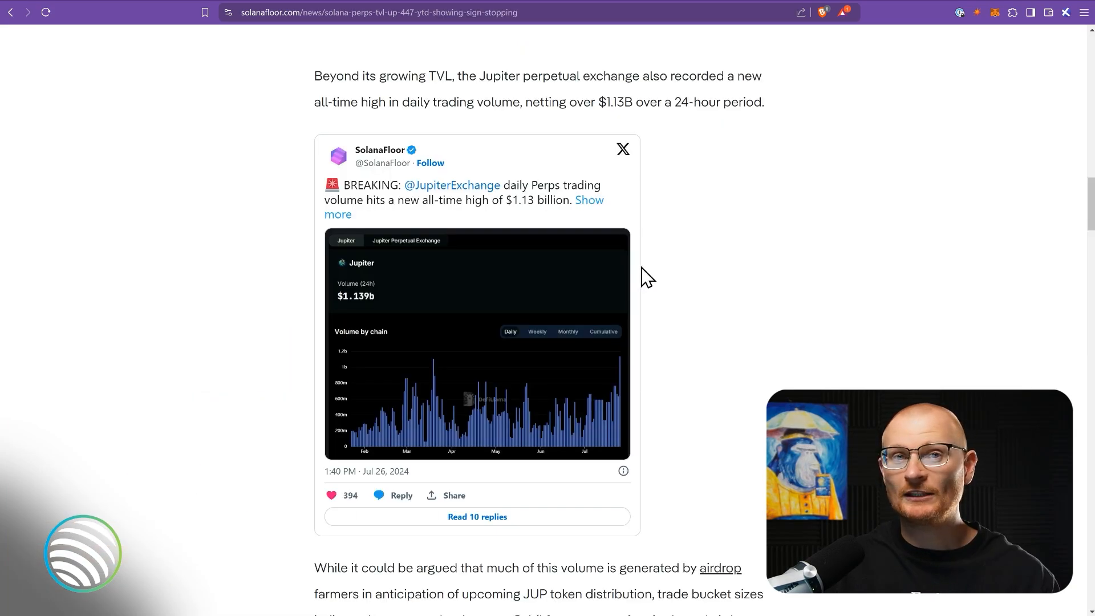
mouse_move(434, 278)
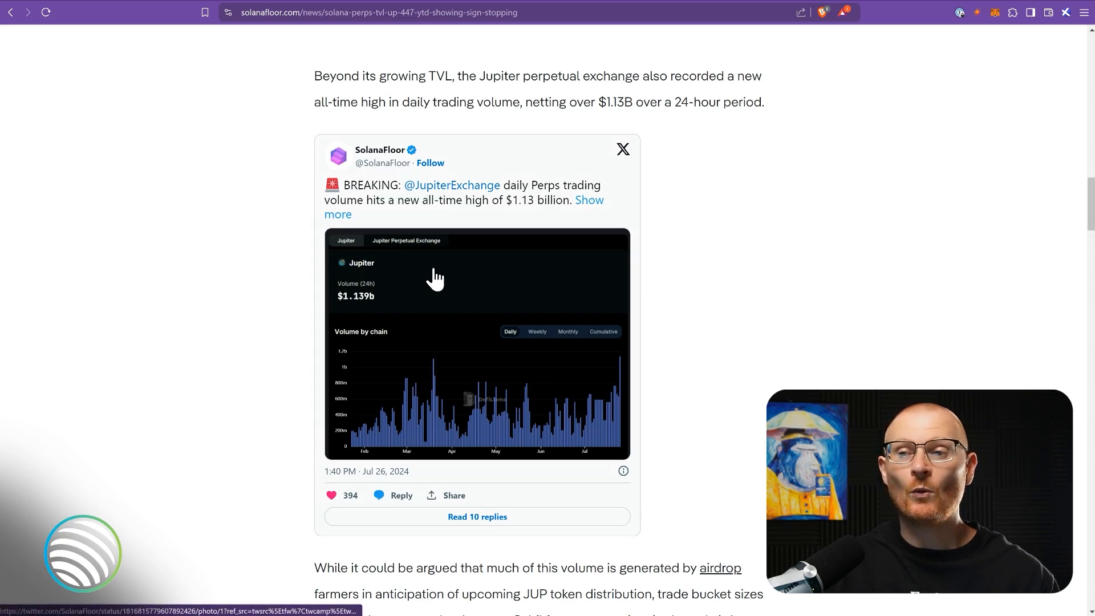
mouse_move(417, 322)
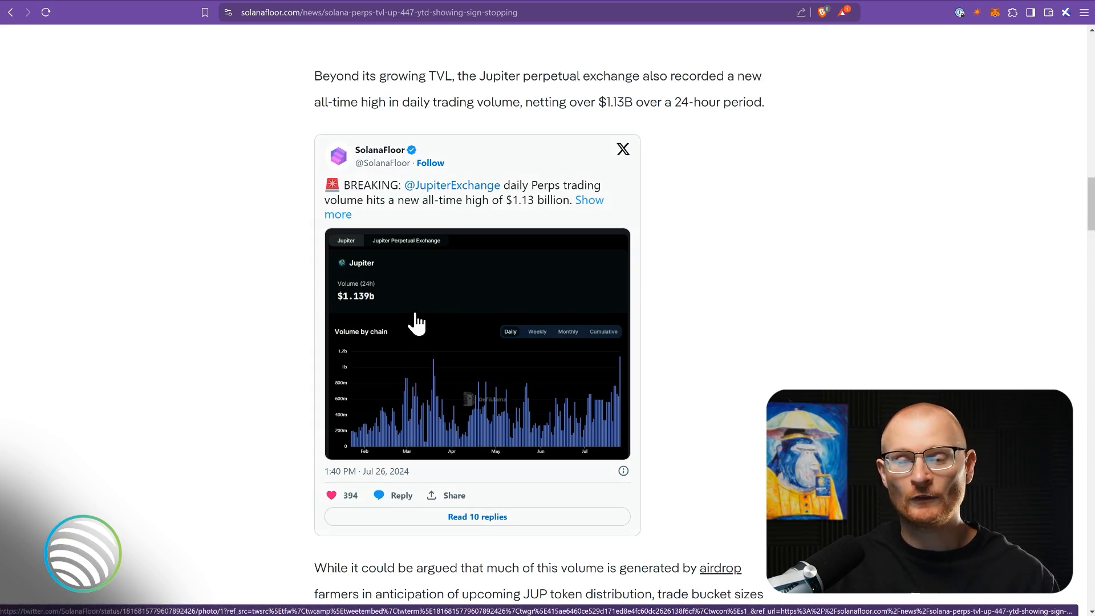